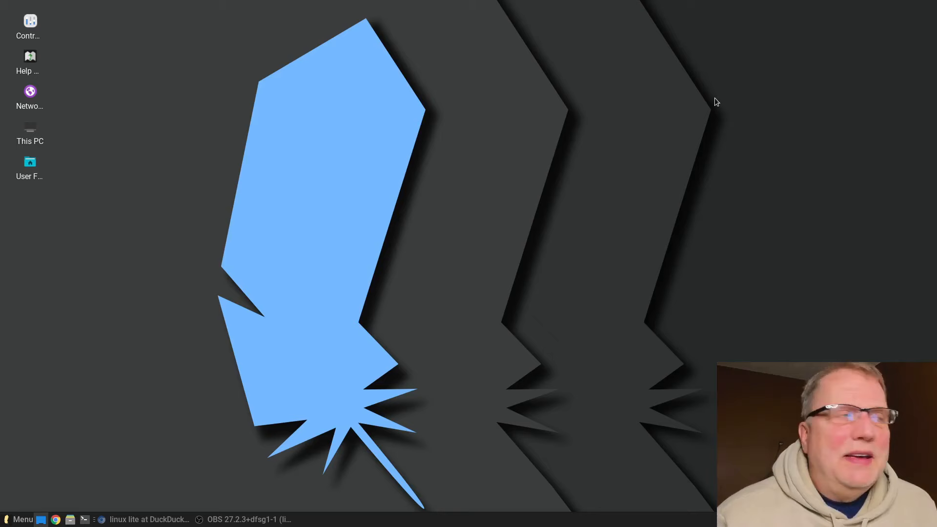
mouse_move(672, 71)
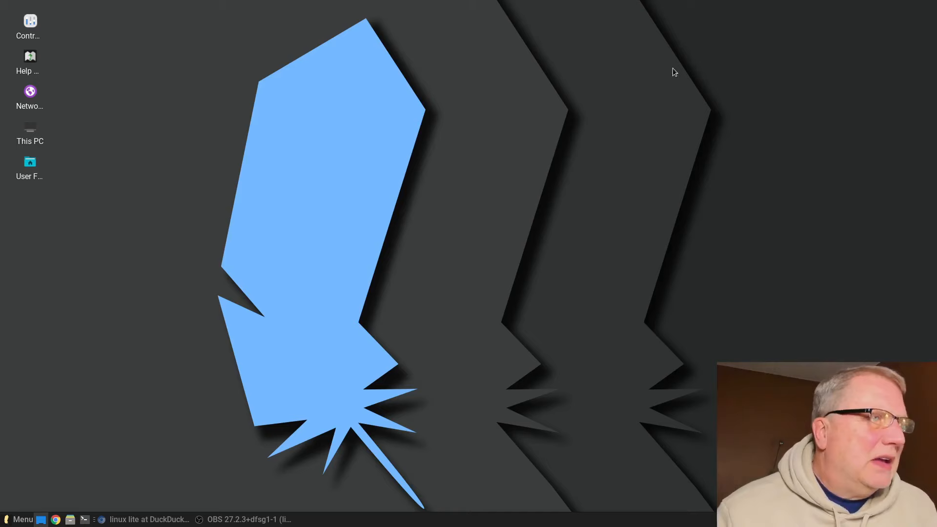
- Bring back Chromium's 'linux lite' results, open the official Linux Lite result, then close the browser
click(21, 519)
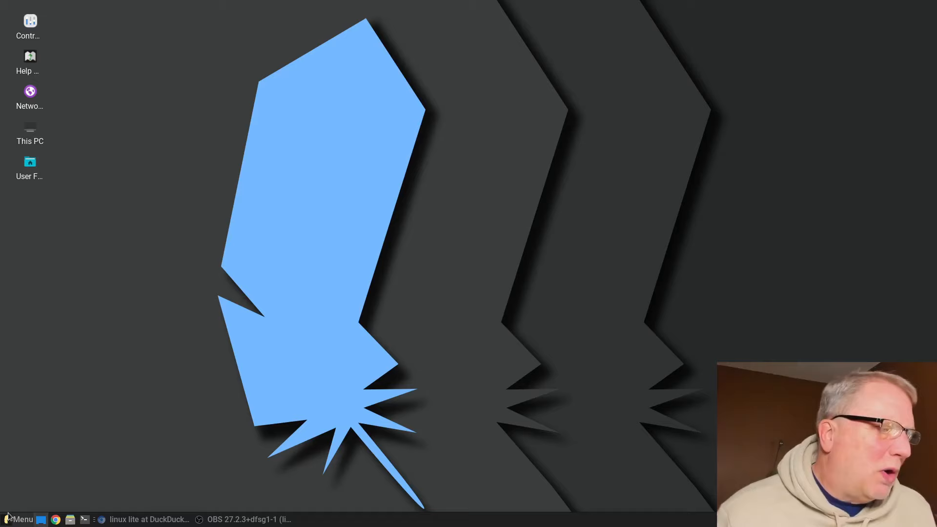
click(56, 519)
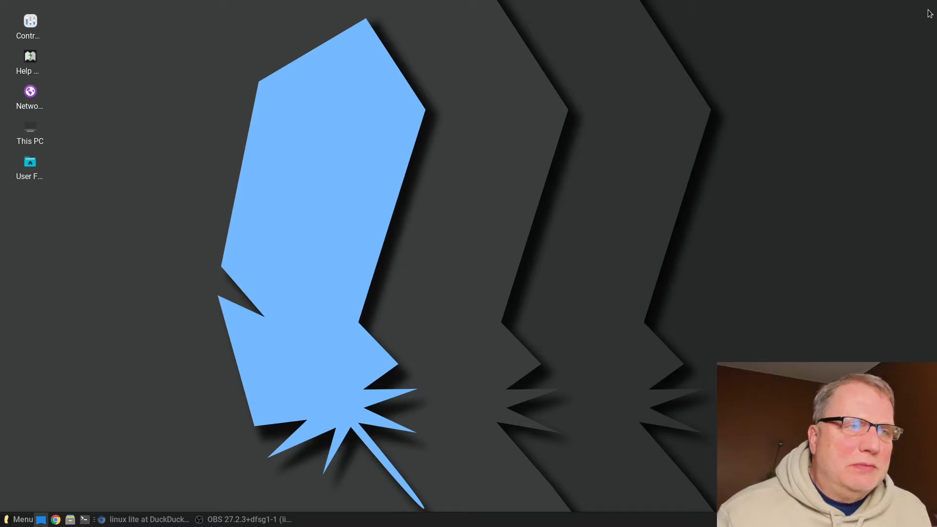
mouse_move(131, 367)
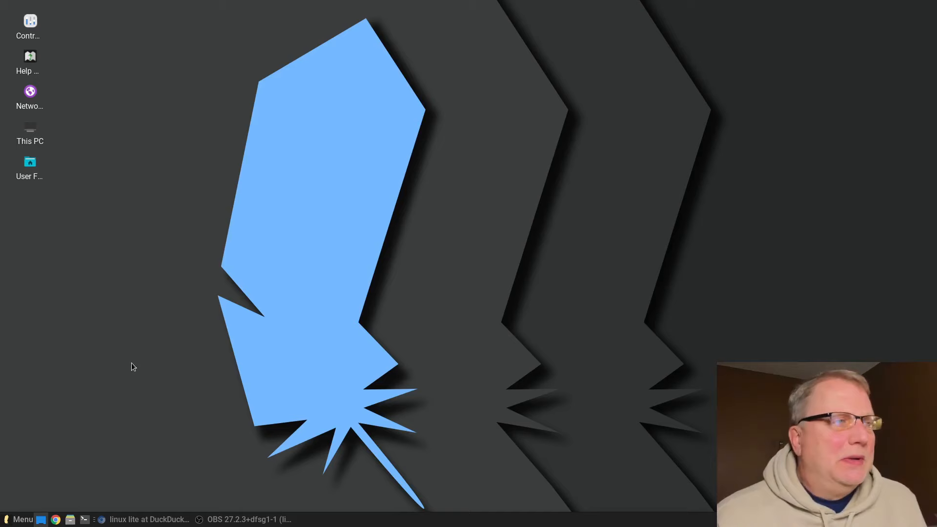
click(20, 520)
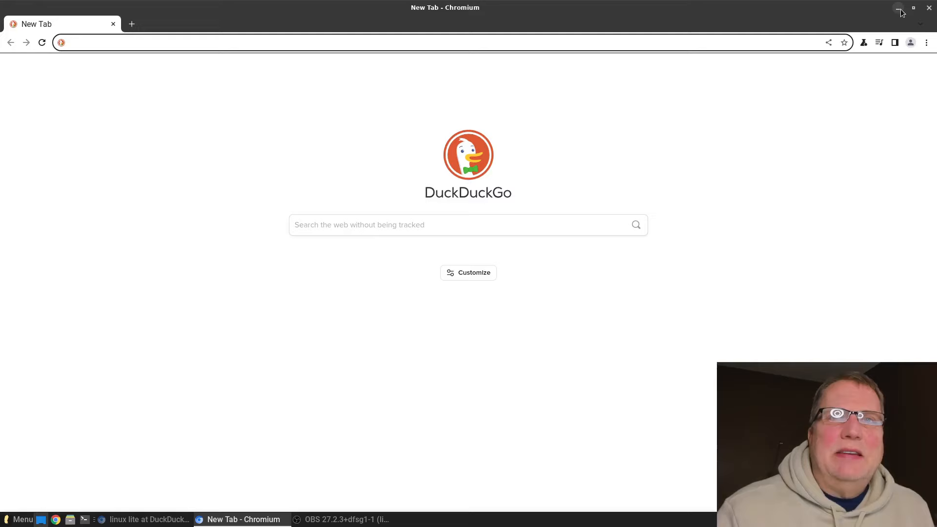
click(897, 7)
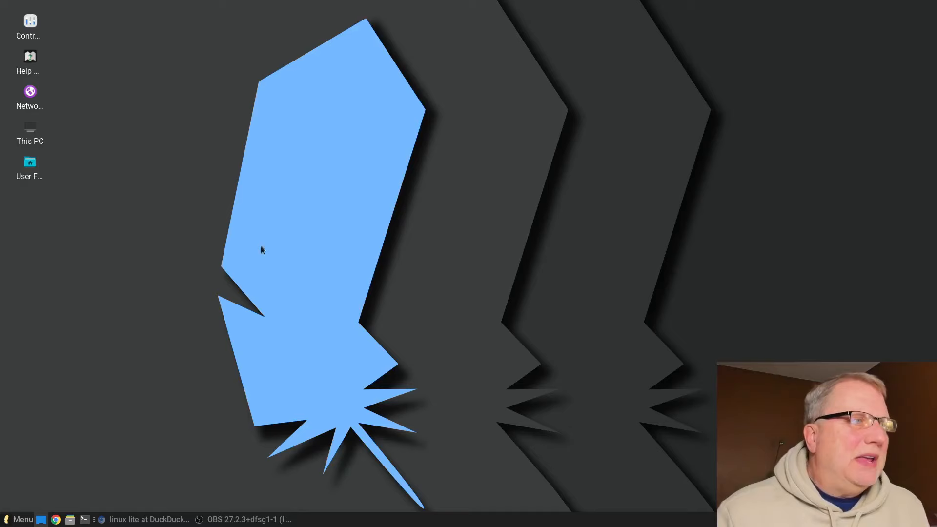
click(24, 519)
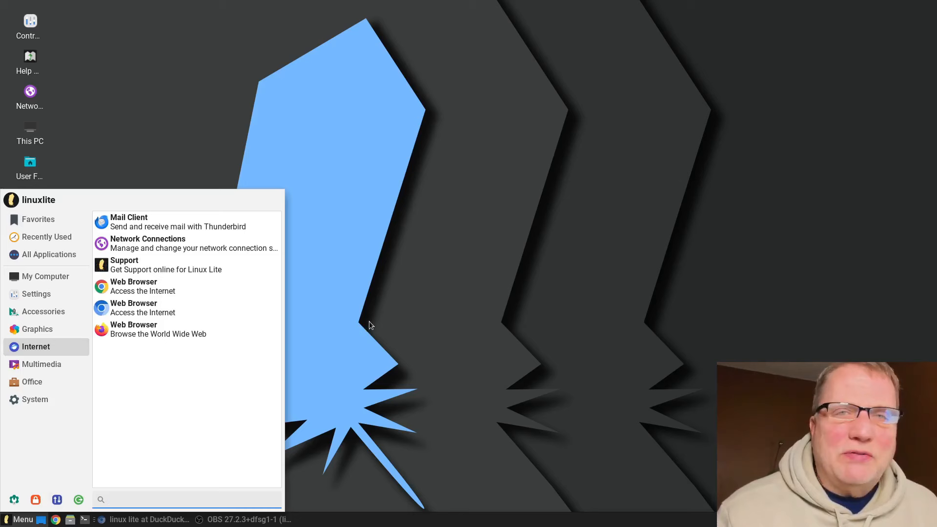
mouse_move(373, 335)
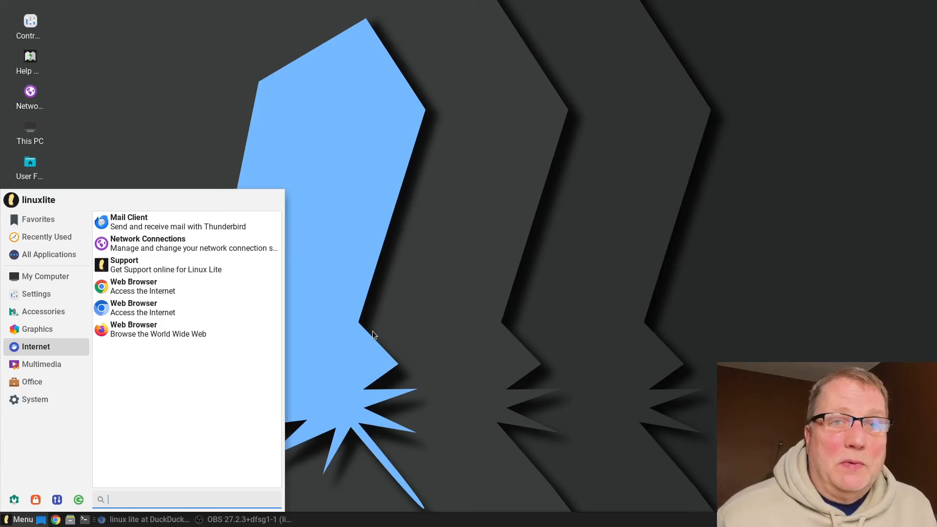
mouse_move(345, 222)
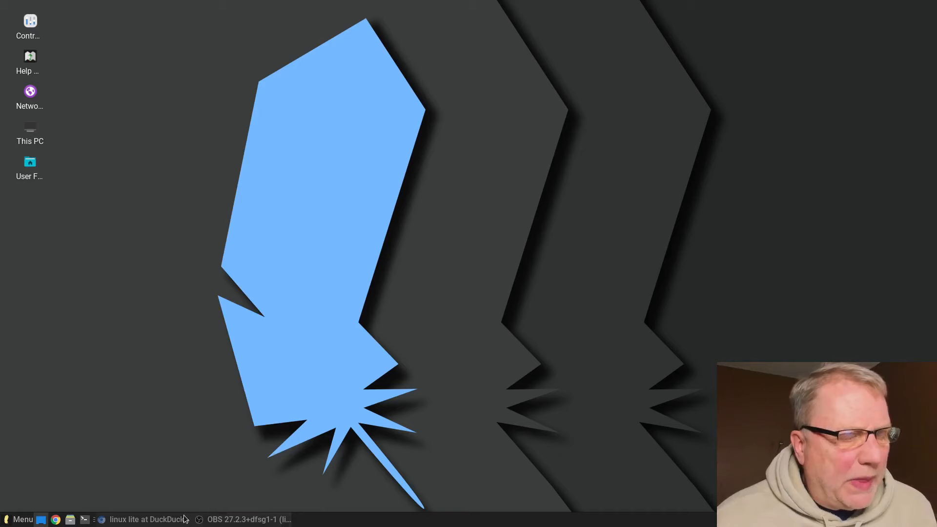
click(147, 519)
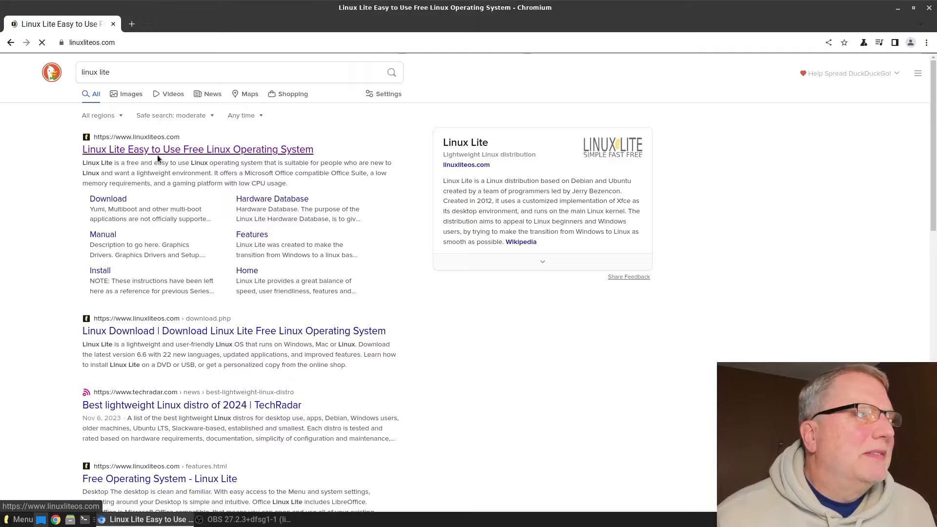
click(158, 149)
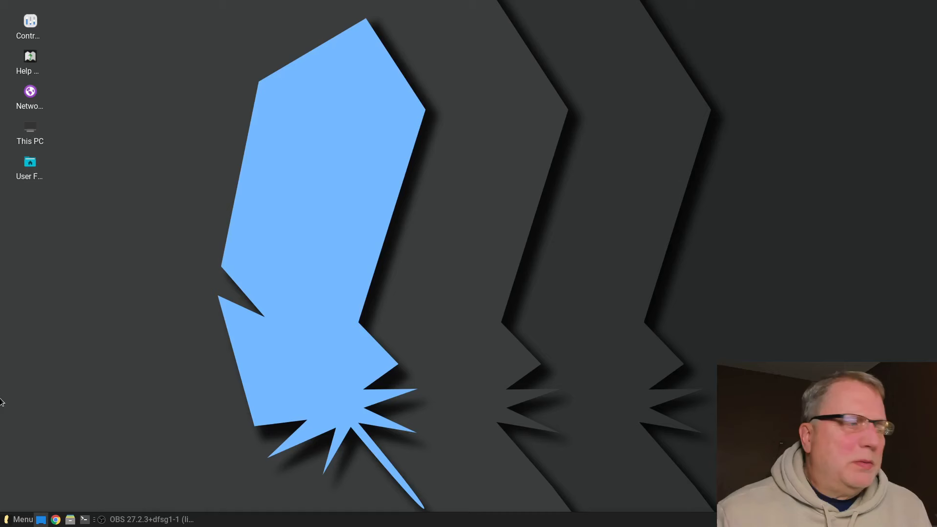
- Launch System Information from Menu > System to show Linux Lite 6.6, AMD A8-7600, 16 GB RAM
click(19, 519)
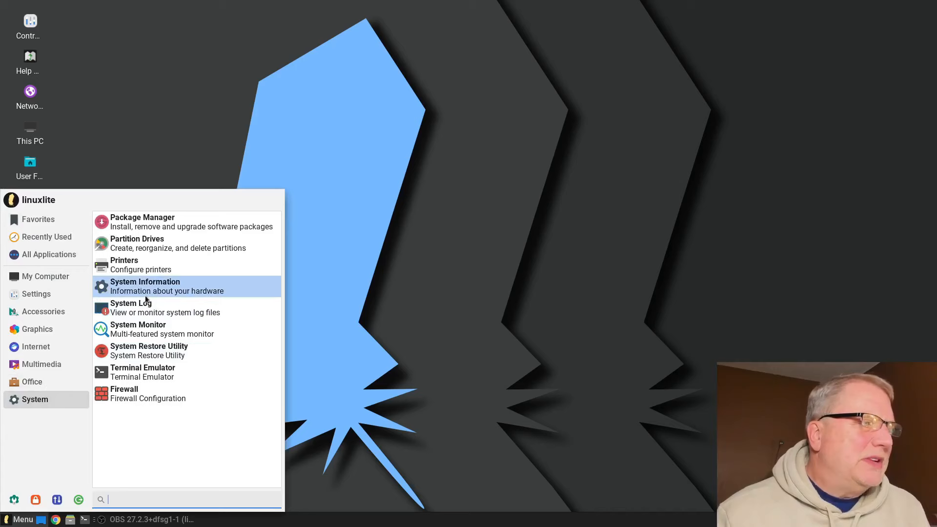
click(145, 286)
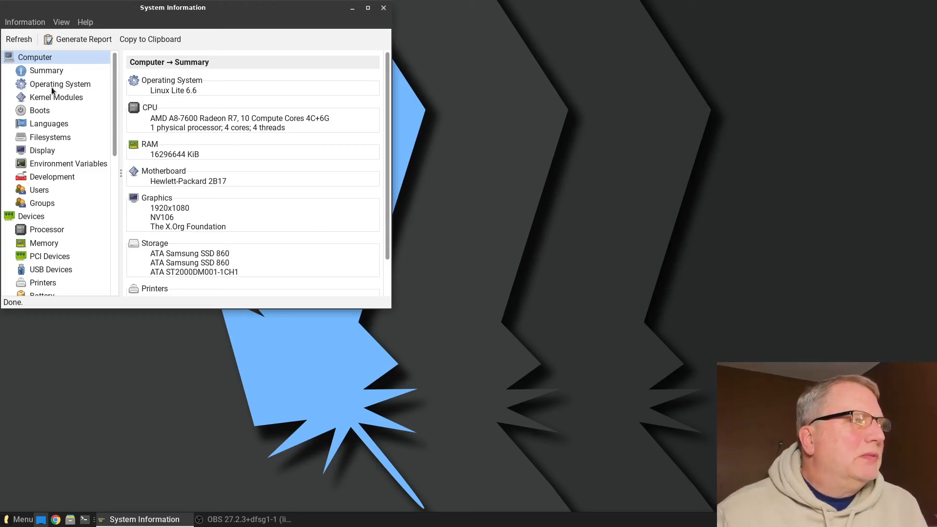
- View the Operating System page showing kernel 5.15.0-92, then close System Information
click(60, 84)
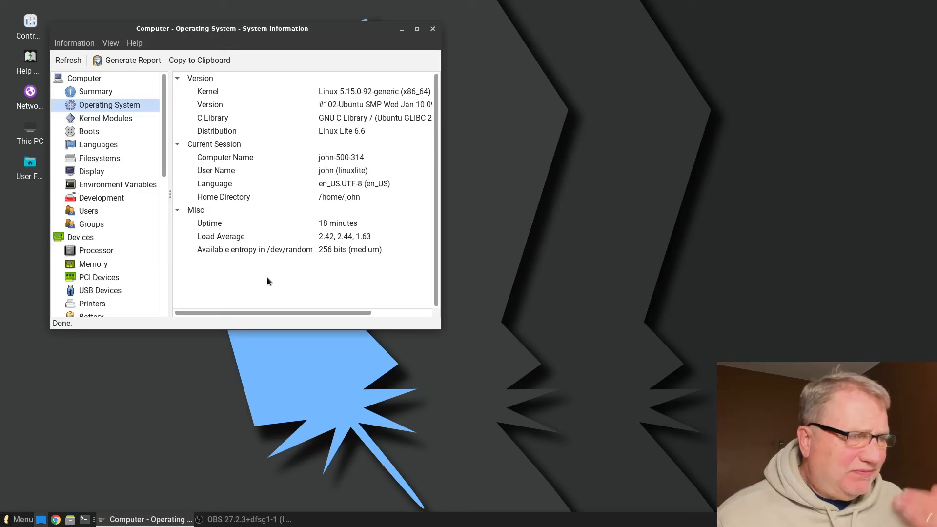
drag(222, 28, 285, 58)
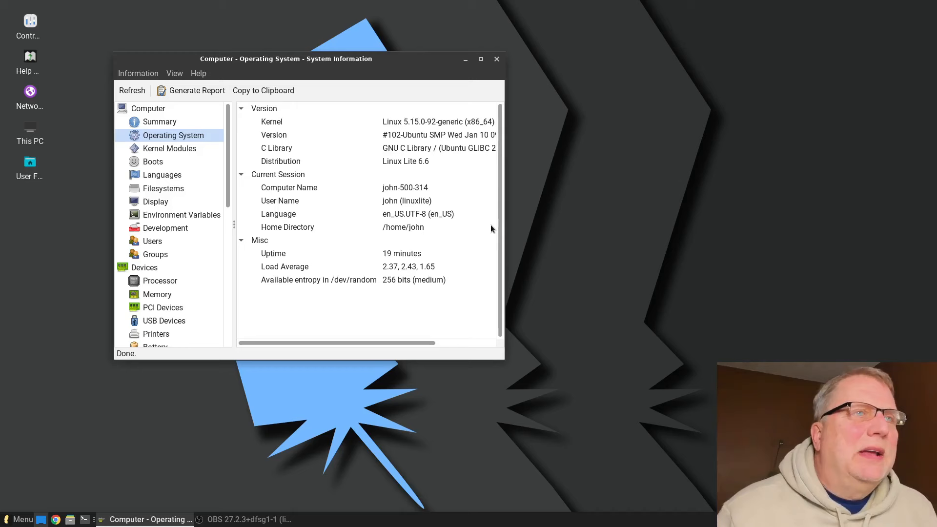
click(17, 520)
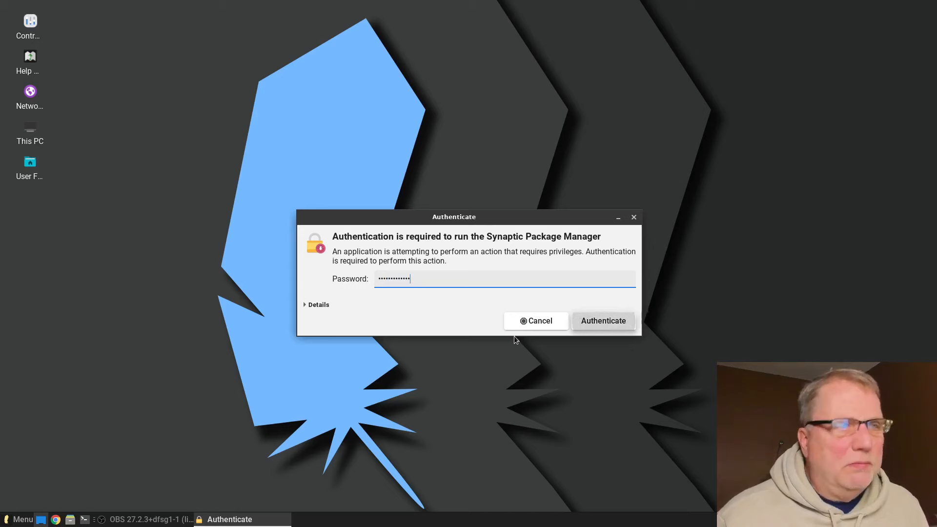
- Confirm the administrator password in the Authenticate dialog to start Synaptic
click(604, 320)
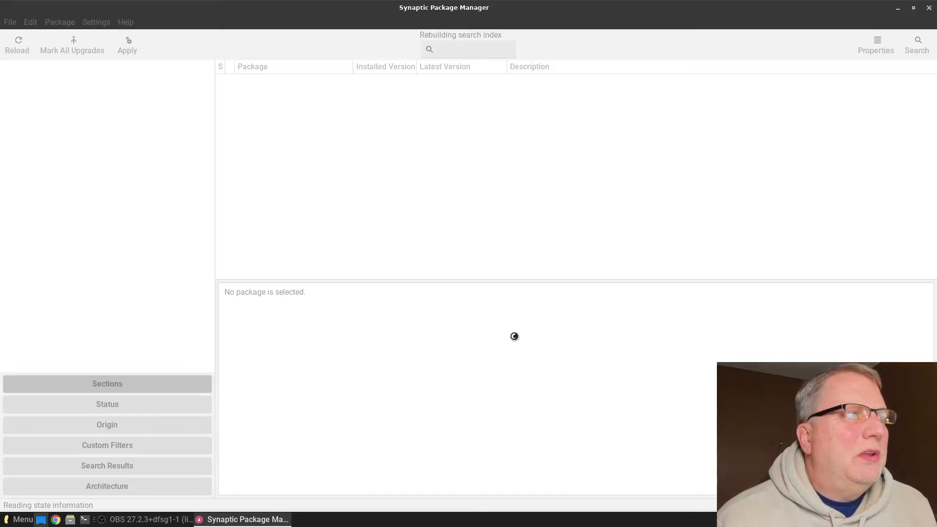
- Let Synaptic finish loading, listing 78,458 packages with 2,194 installed
click(107, 384)
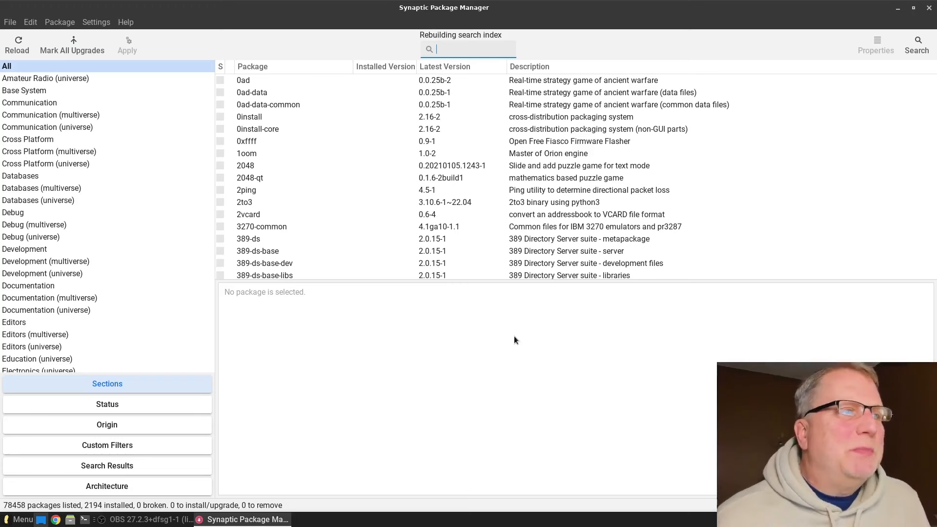
mouse_move(87, 236)
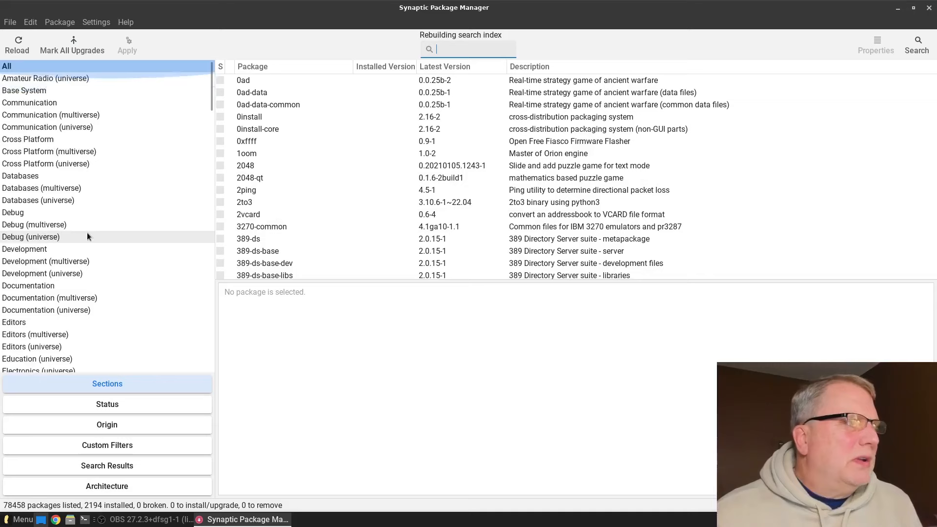
- Step through GNOME, KDE (multiverse) and KDE (universe) sections, scrolling the 300 KDE universe packages
click(51, 223)
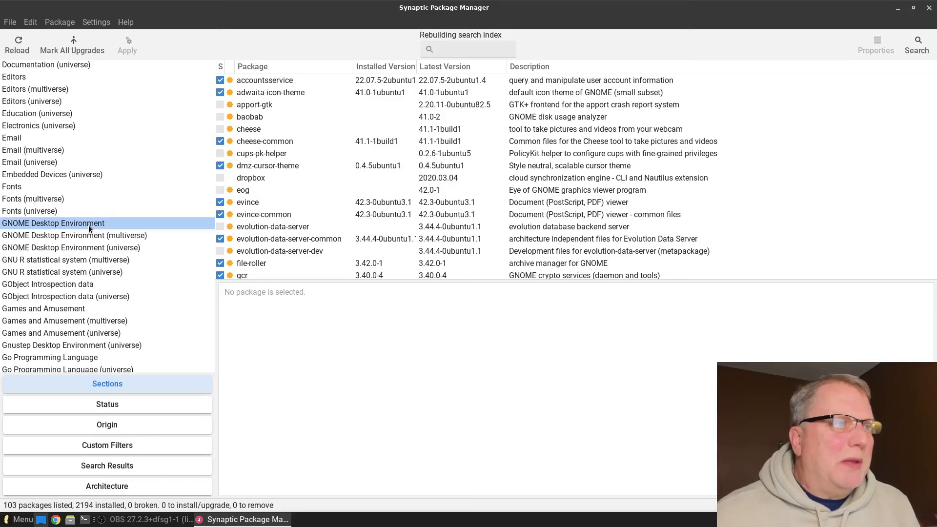
click(89, 310)
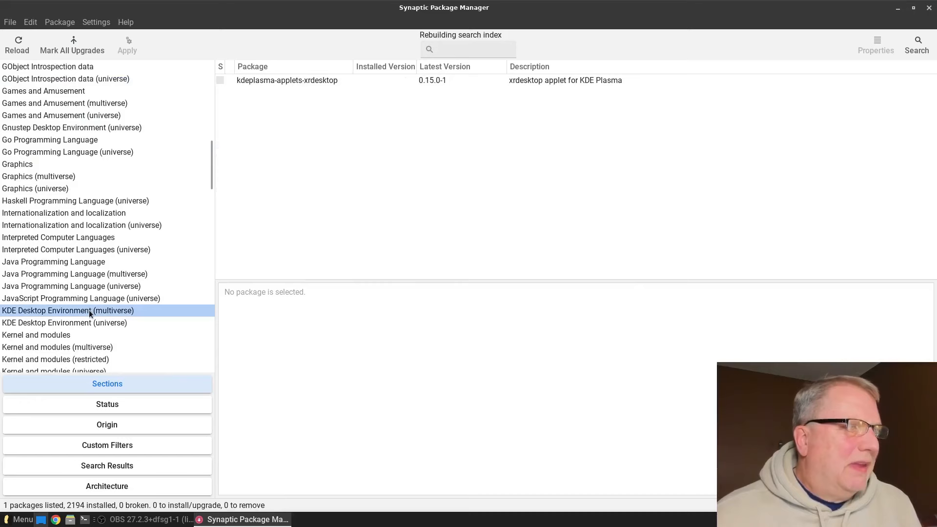
click(64, 322)
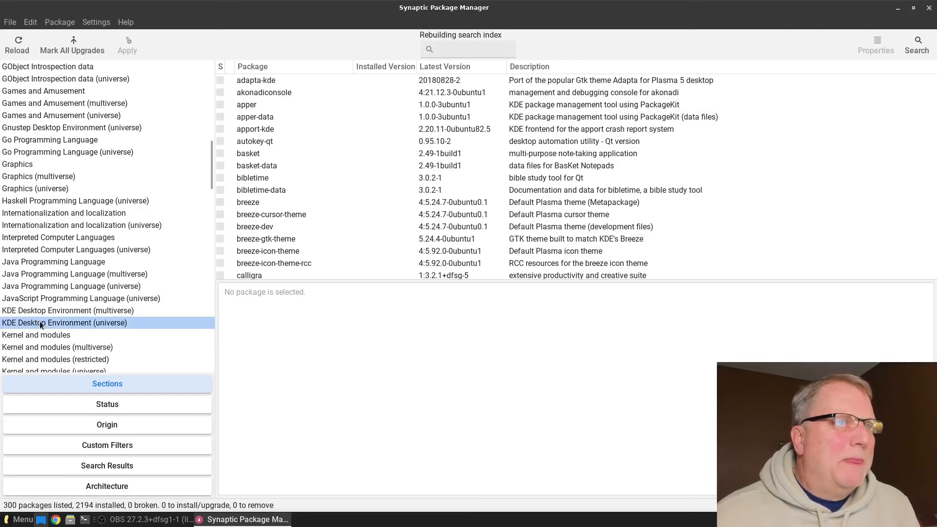
scroll(down, 3)
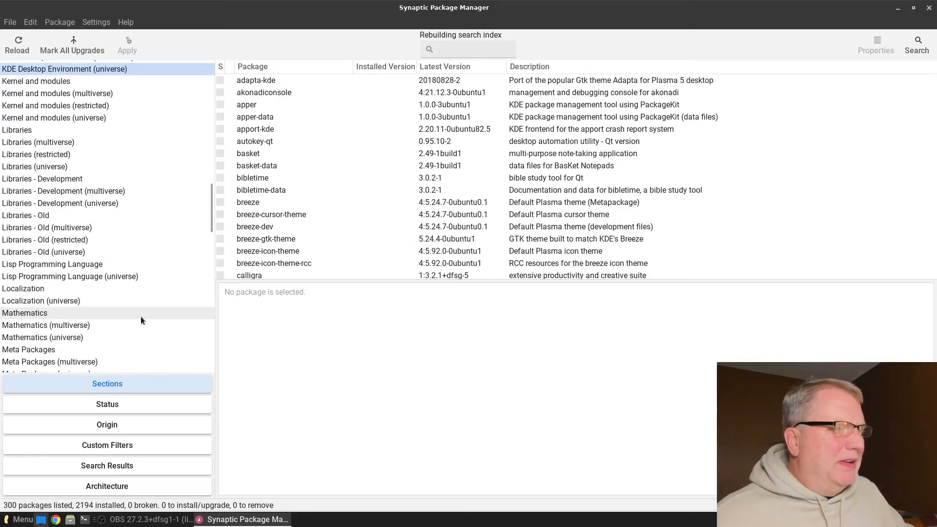
scroll(down, 3)
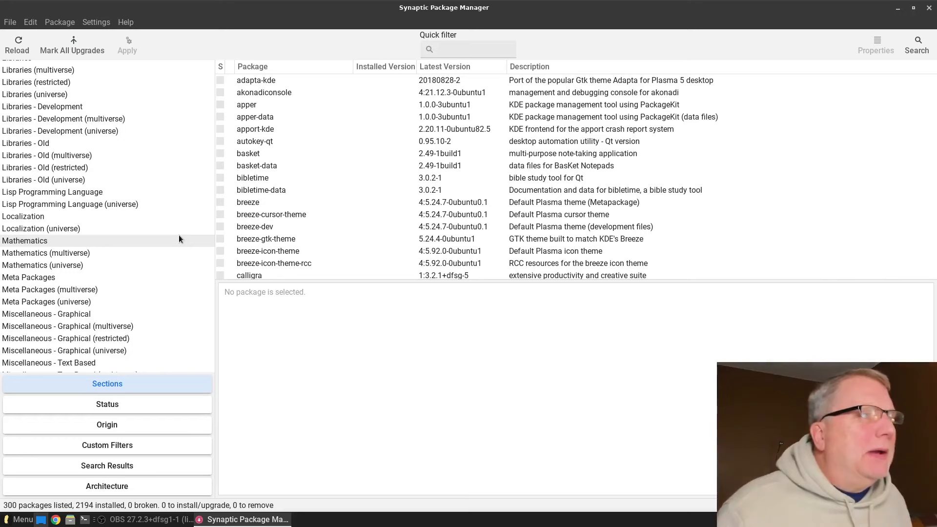
- Quick-filter packages for 'OBS', then clear it and filter for 'Catfish', both showing zero matches
click(472, 49)
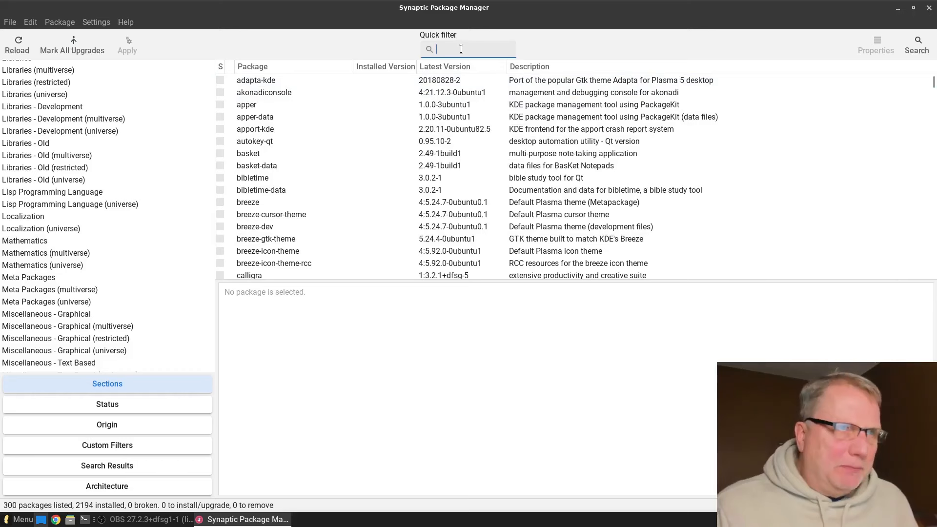
text(OBS)
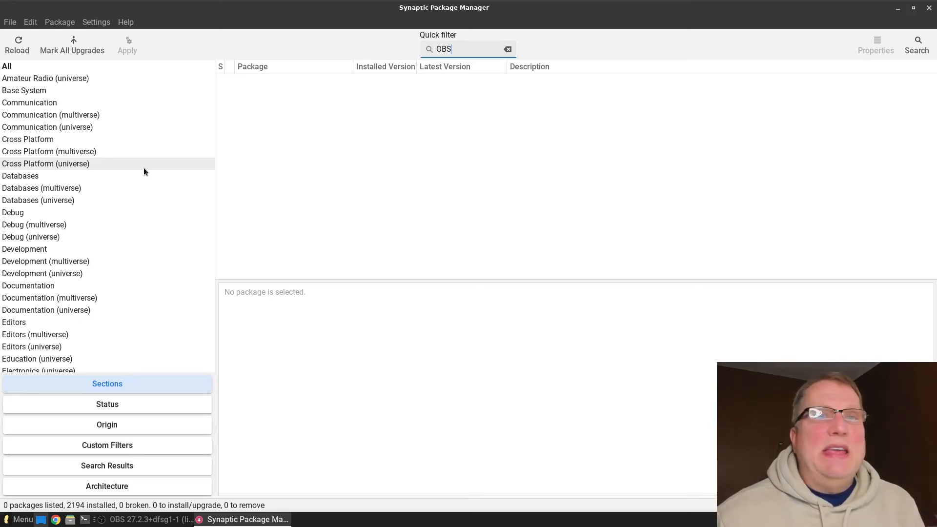
click(45, 78)
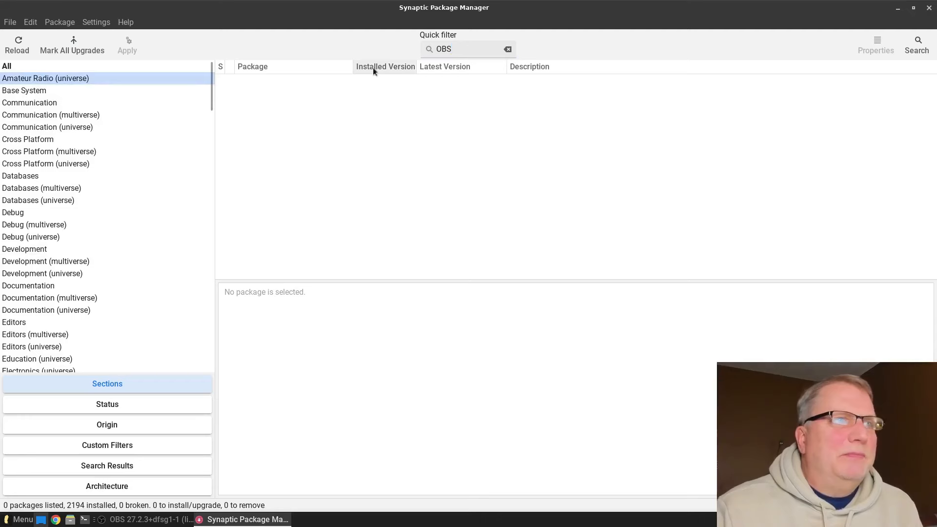
click(508, 49)
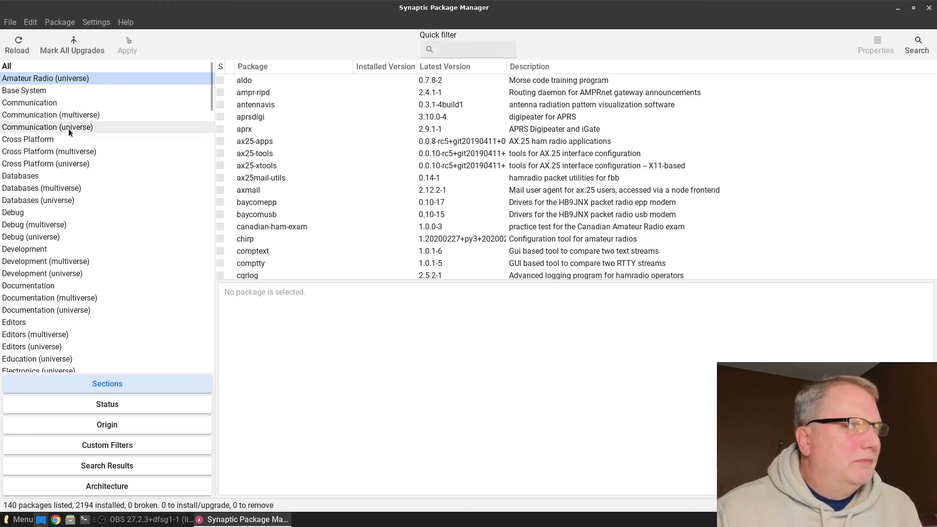
text(Catfish)
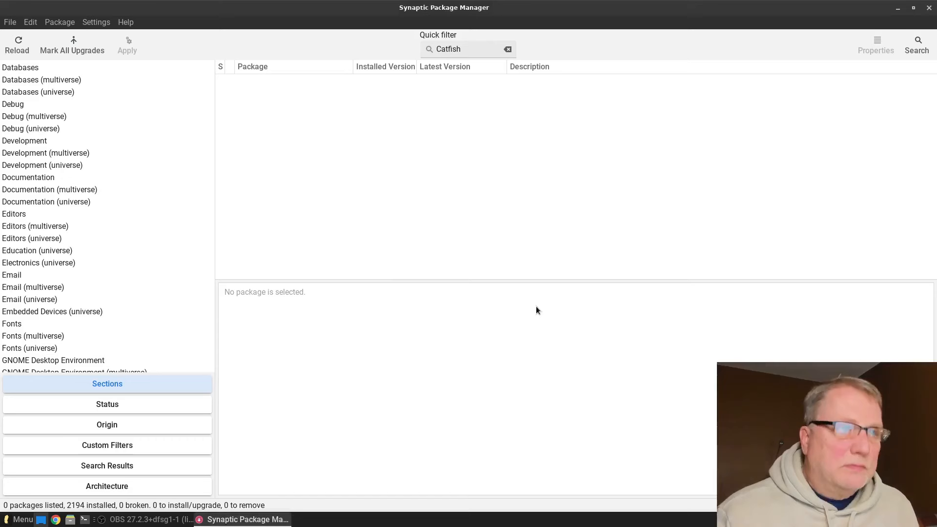
- Search all packages for Catfish (two results), then OBS by name and description (831 matches)
click(508, 49)
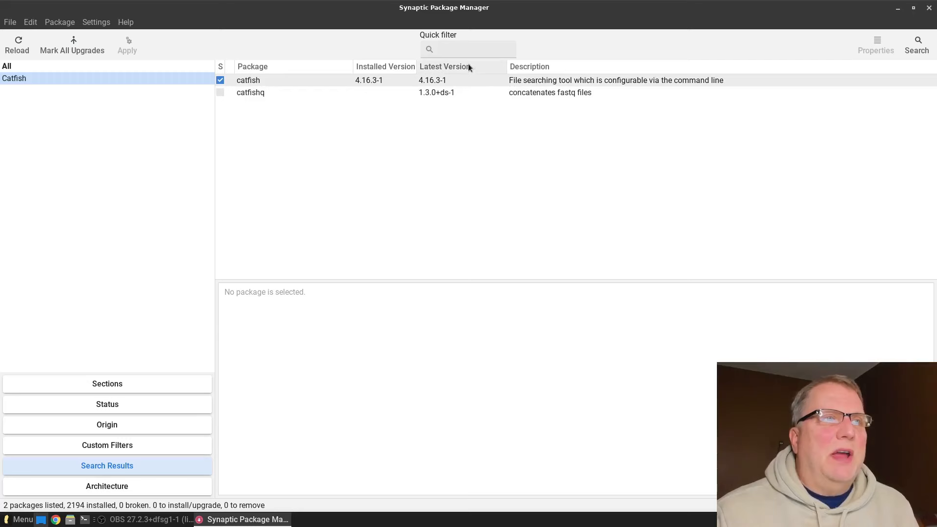
click(917, 44)
text(OBS)
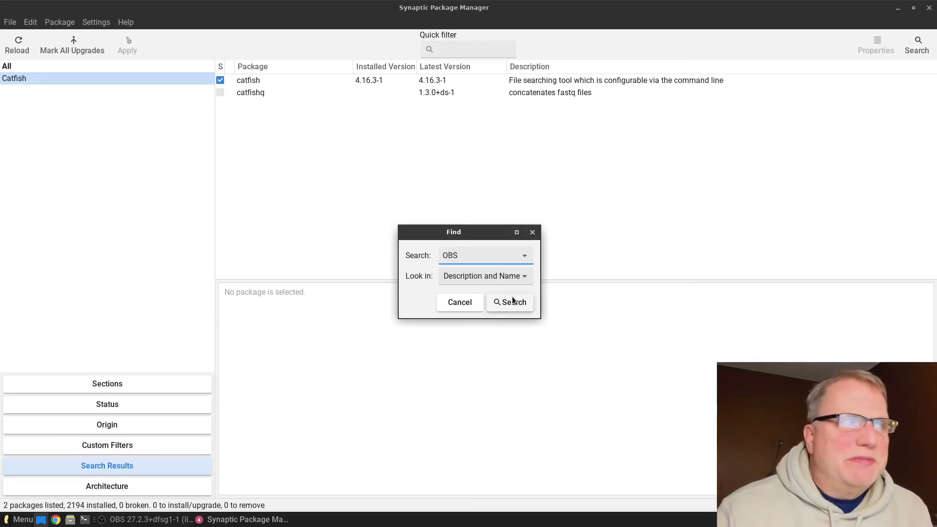
click(510, 302)
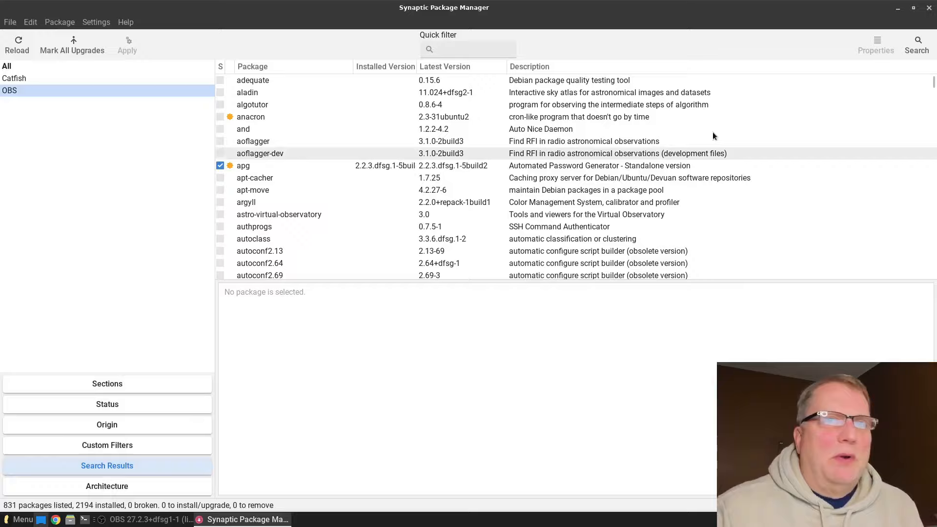
- Scroll the OBS results and select obs-studio to read its description
scroll(down, 3)
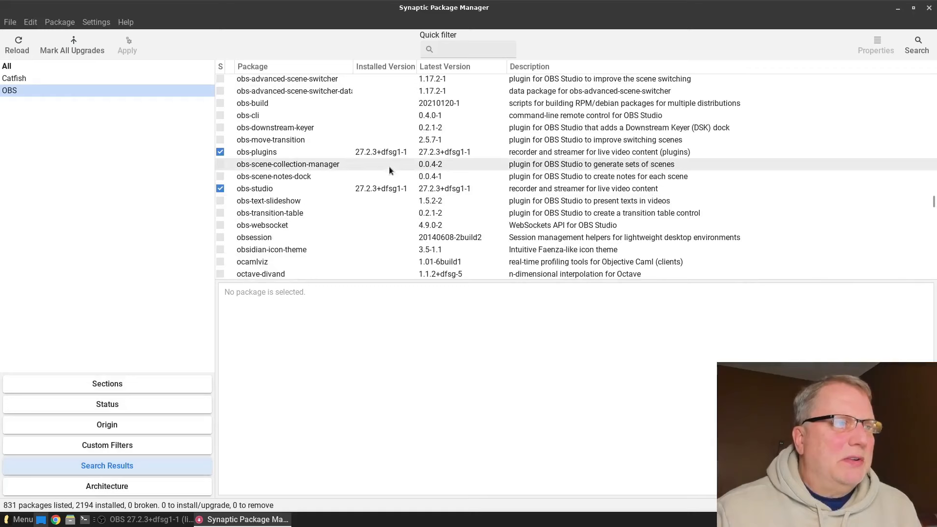
click(255, 188)
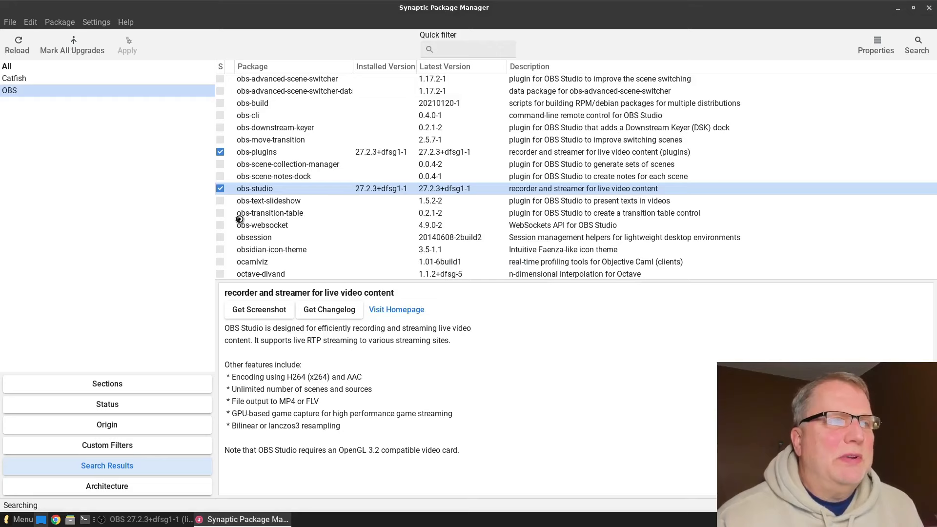
- Search Synaptic for Brave (12 packages), then close Synaptic and open the Menu
click(12, 78)
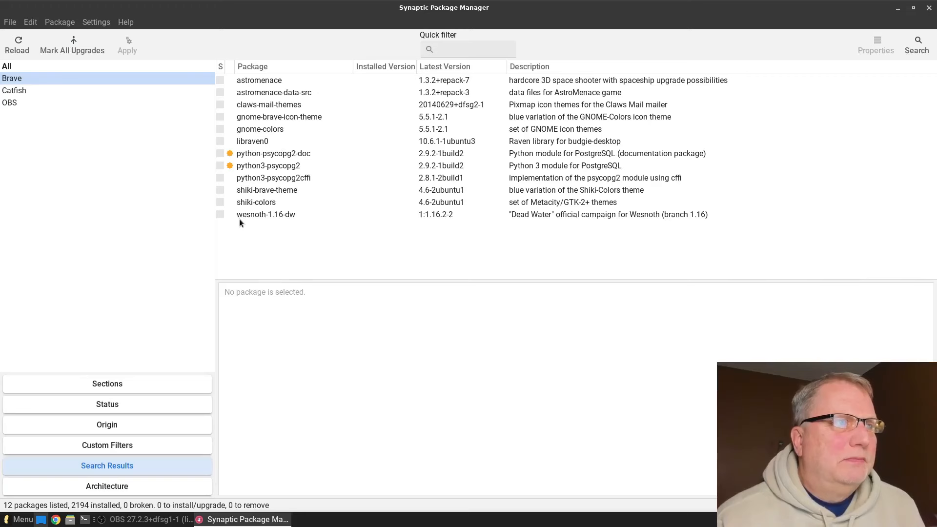
mouse_move(337, 248)
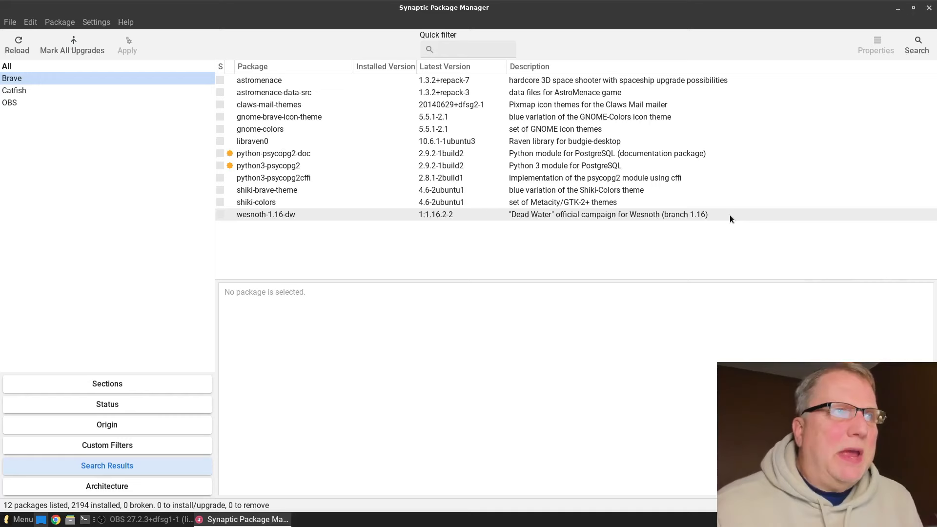
click(18, 520)
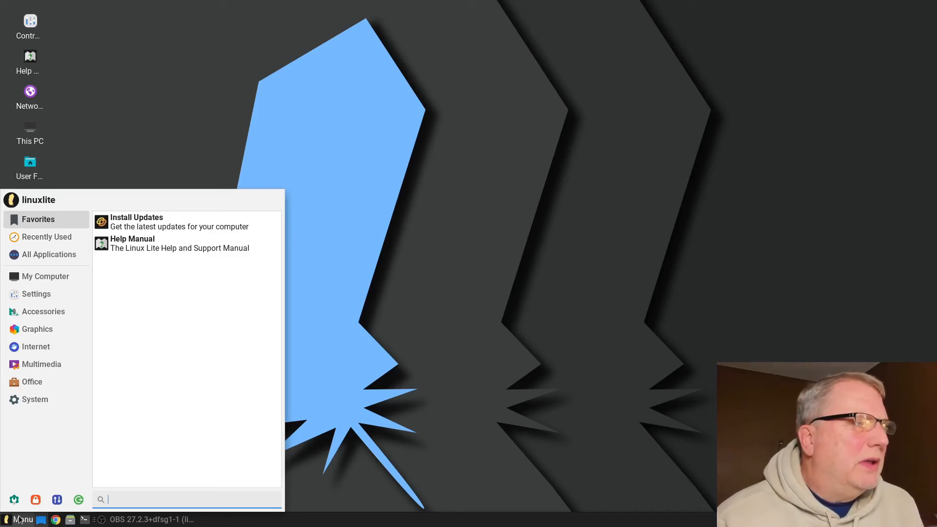
- Launch a blank LibreOffice Calc spreadsheet from the Office menu, then close it
click(31, 381)
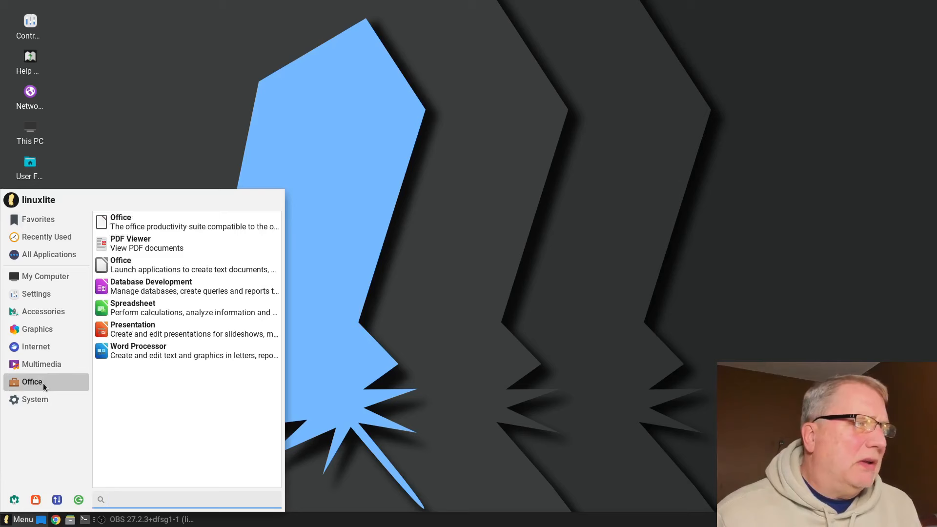
click(121, 217)
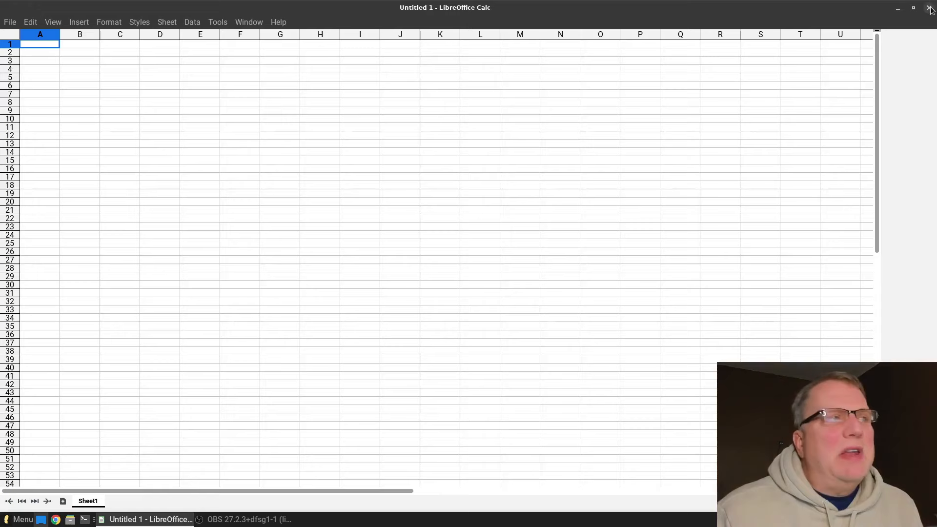
click(20, 520)
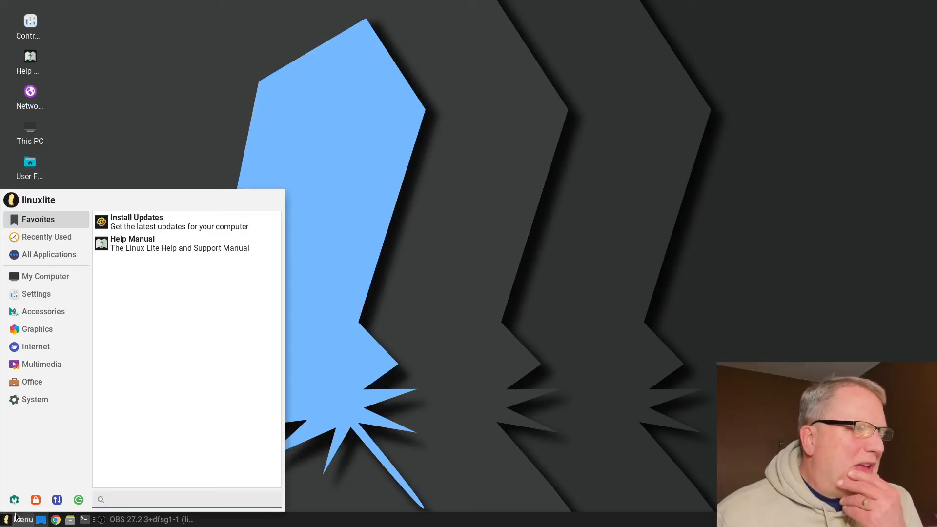
- Launch a blank LibreOffice Writer document from the Office menu, then close it
click(32, 381)
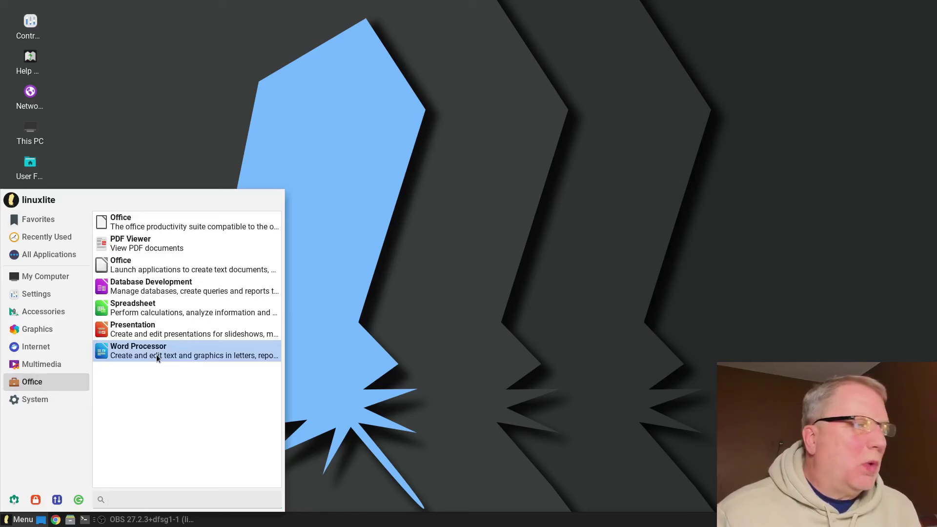
click(146, 351)
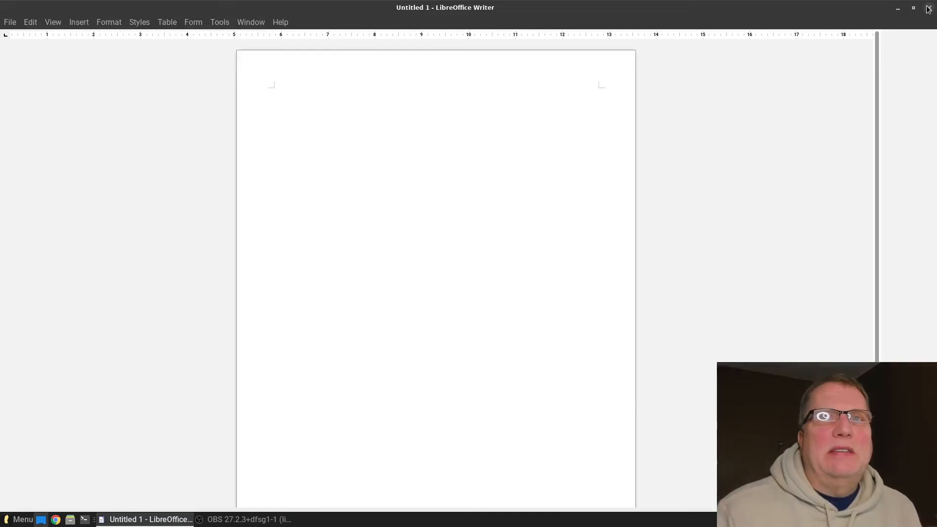
click(929, 8)
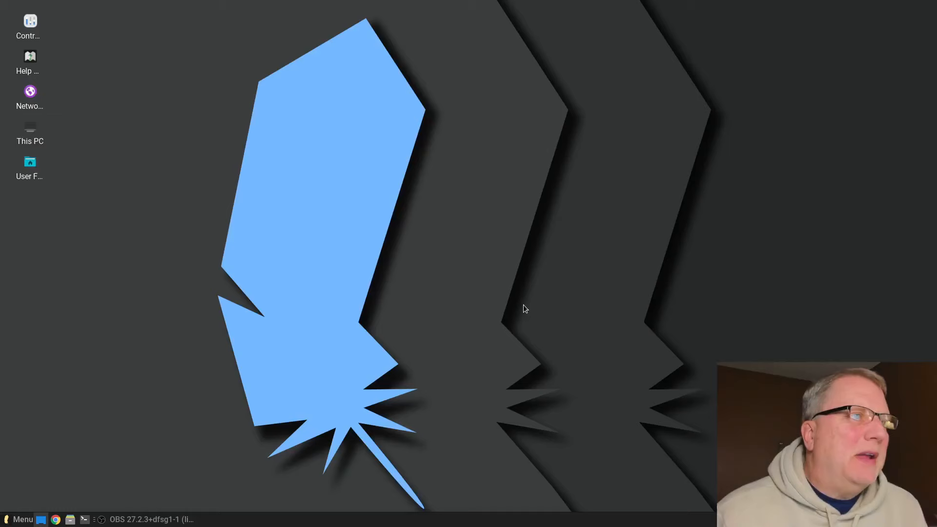
- Browse the Graphics category of the application menu and choose Image Editor
click(22, 519)
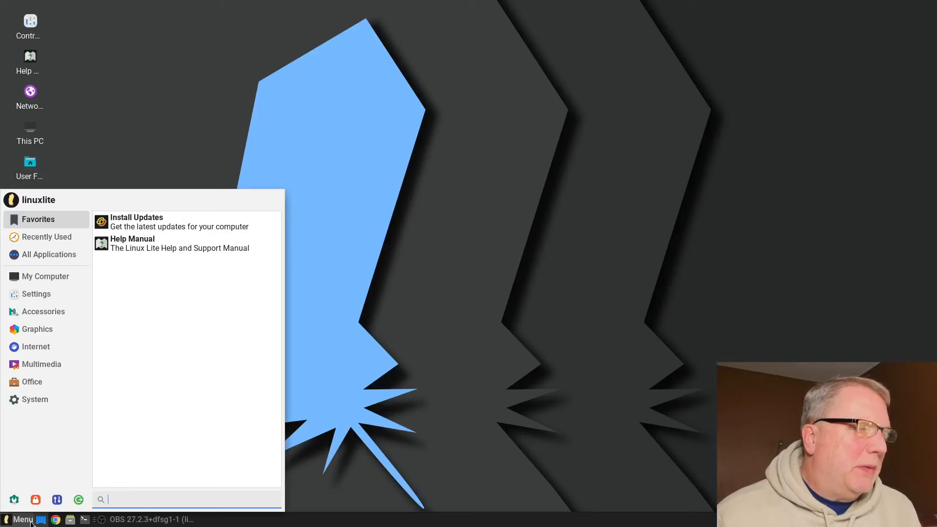
click(37, 329)
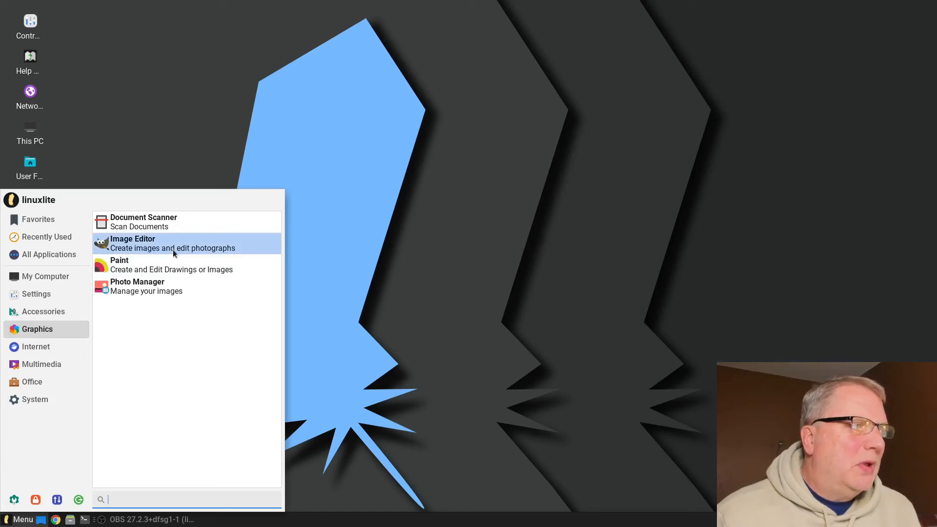
click(133, 243)
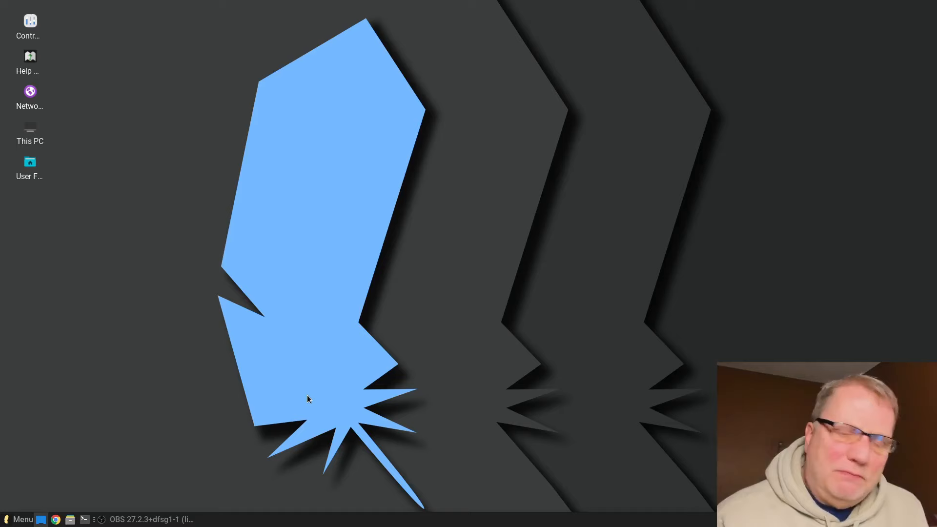
click(23, 519)
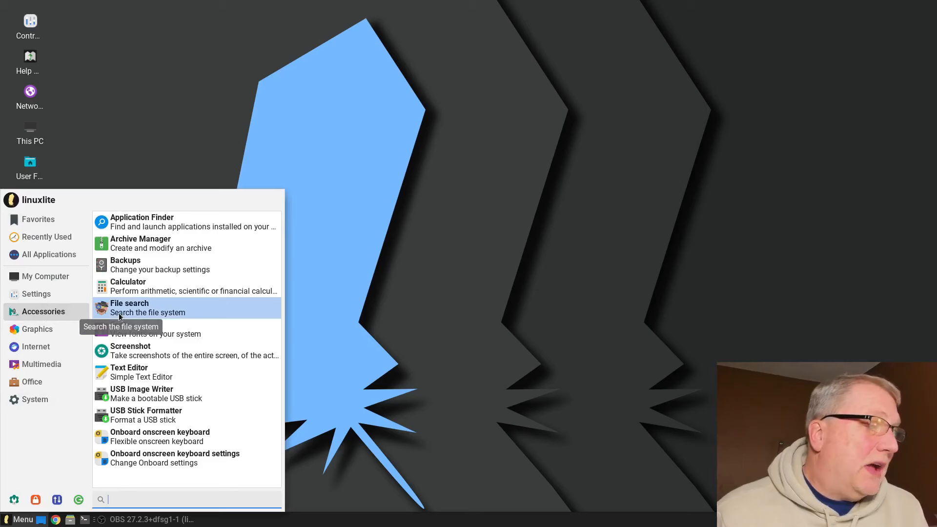
mouse_move(159, 416)
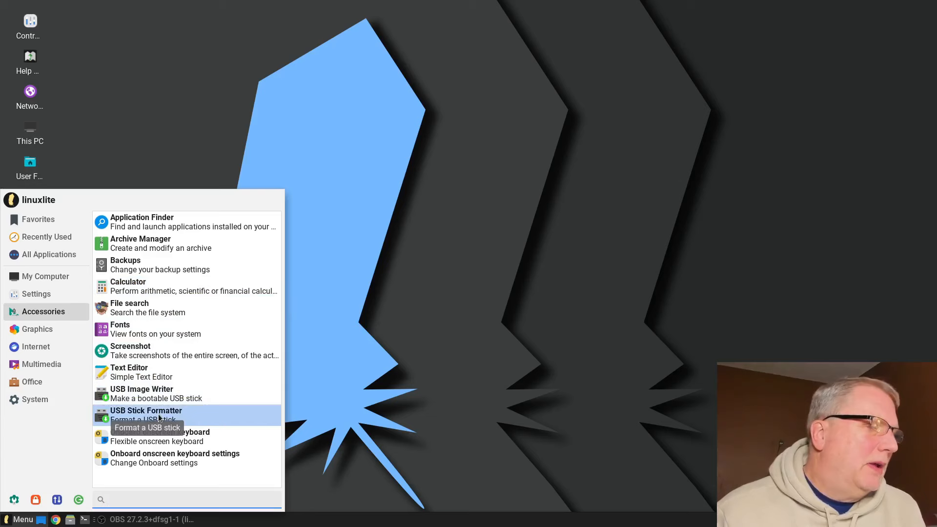
mouse_move(49, 318)
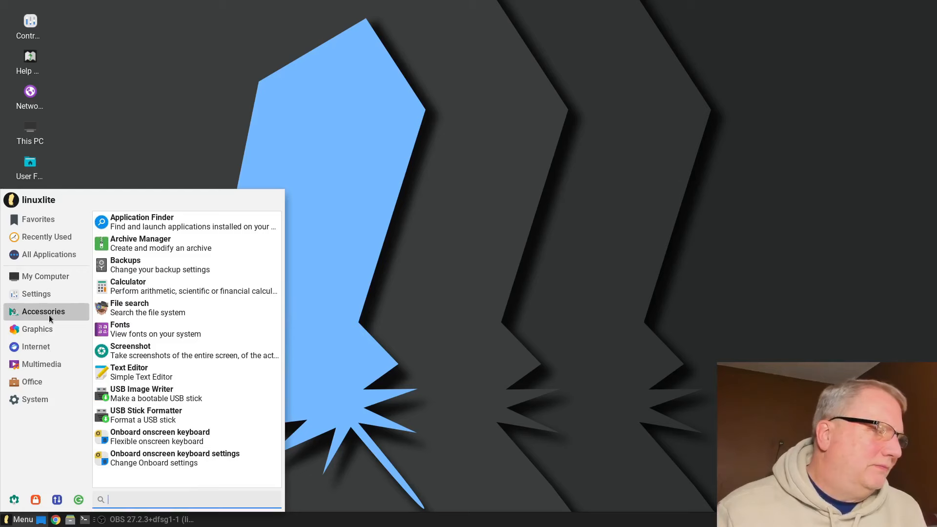
- Select the Accessories category in the Whisker Menu
click(35, 294)
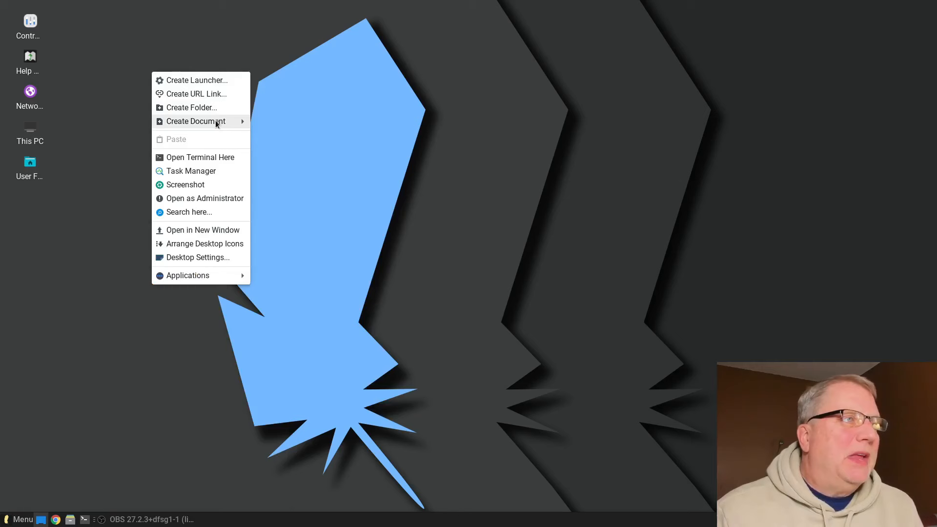
mouse_move(214, 206)
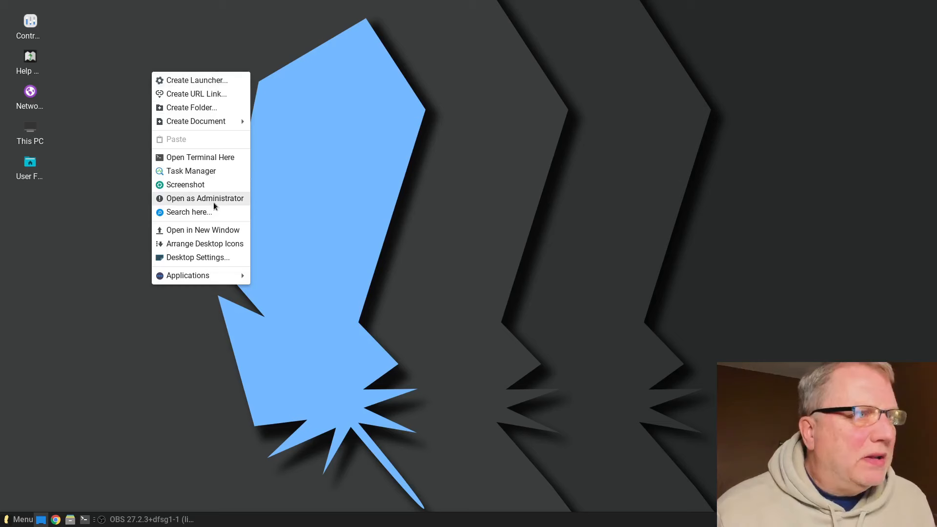
mouse_move(279, 93)
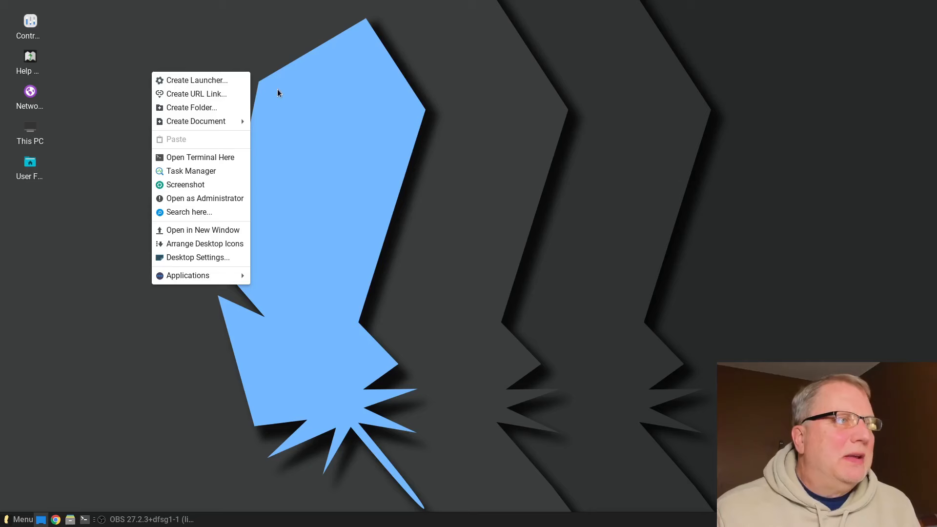
- Dismiss the desktop context menu and open the file manager on the home folder
click(187, 275)
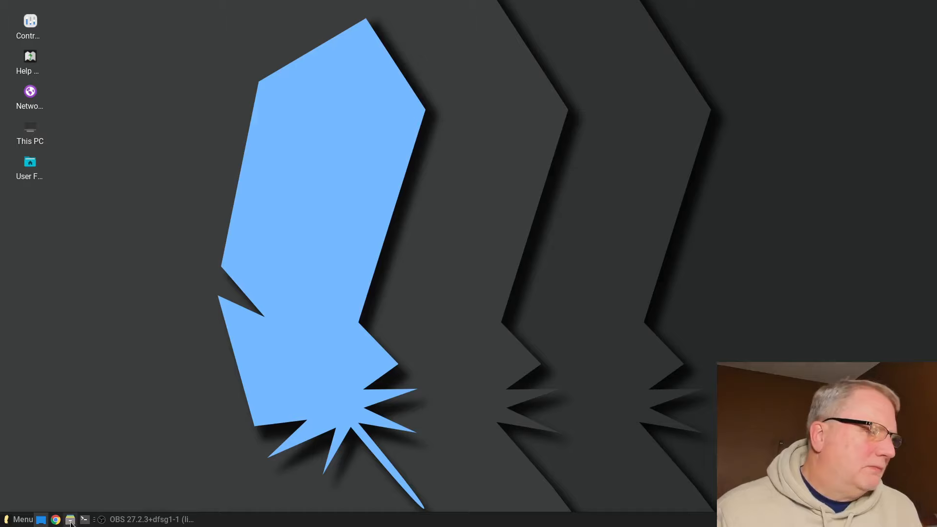
click(70, 519)
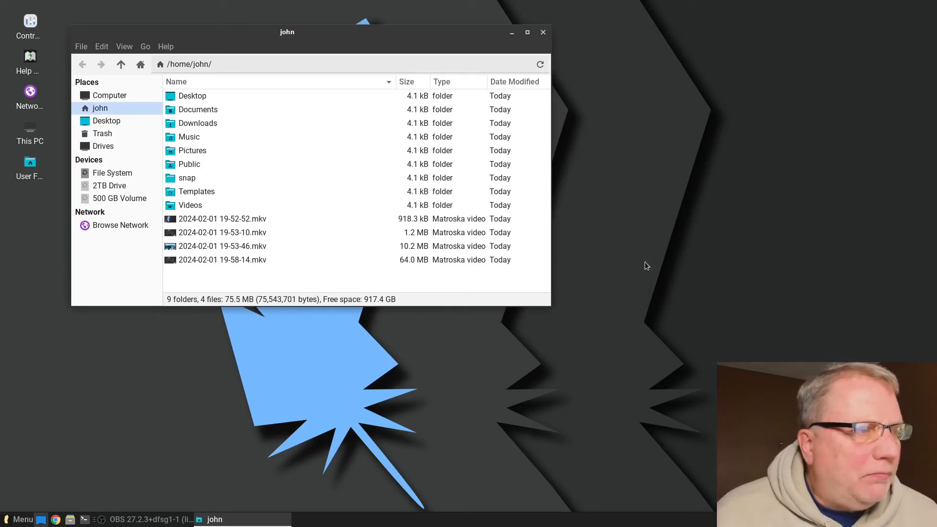
- Close the Thunar home-folder window and reopen the application menu
click(543, 31)
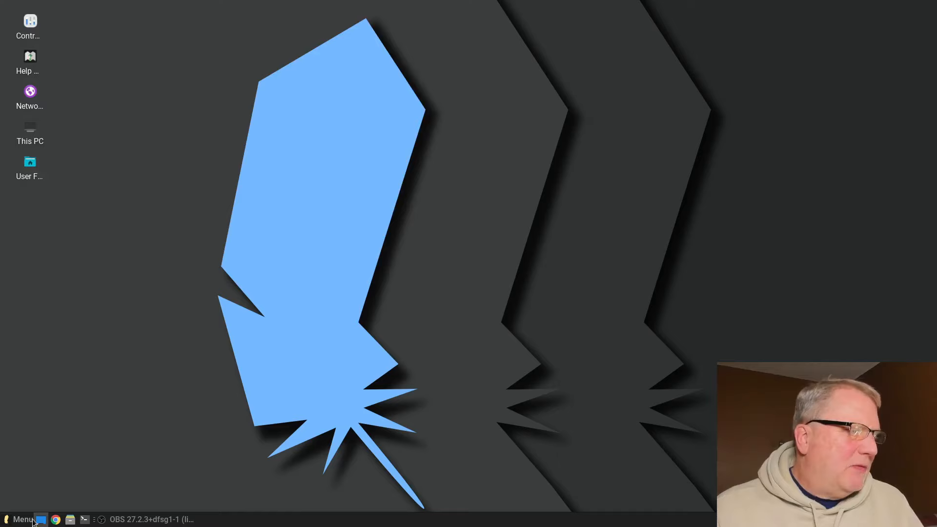
click(20, 519)
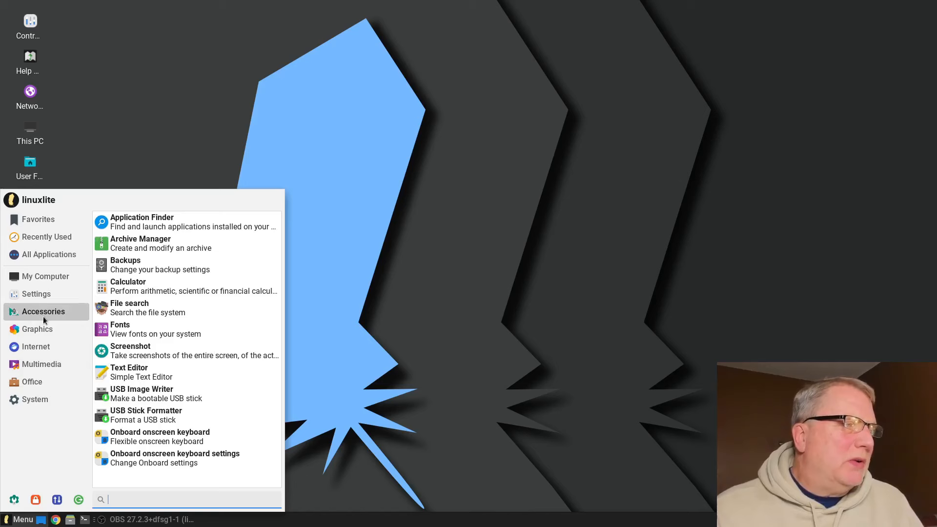
mouse_move(57, 318)
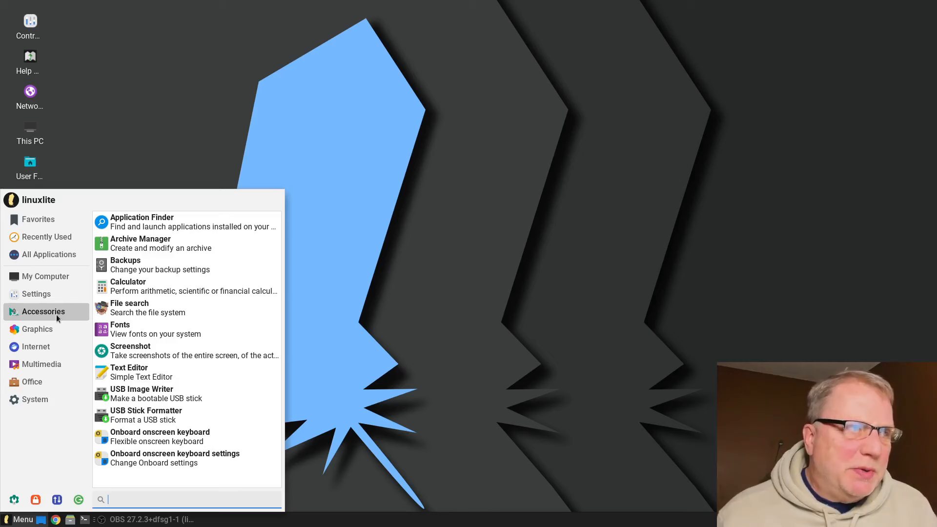
mouse_move(312, 251)
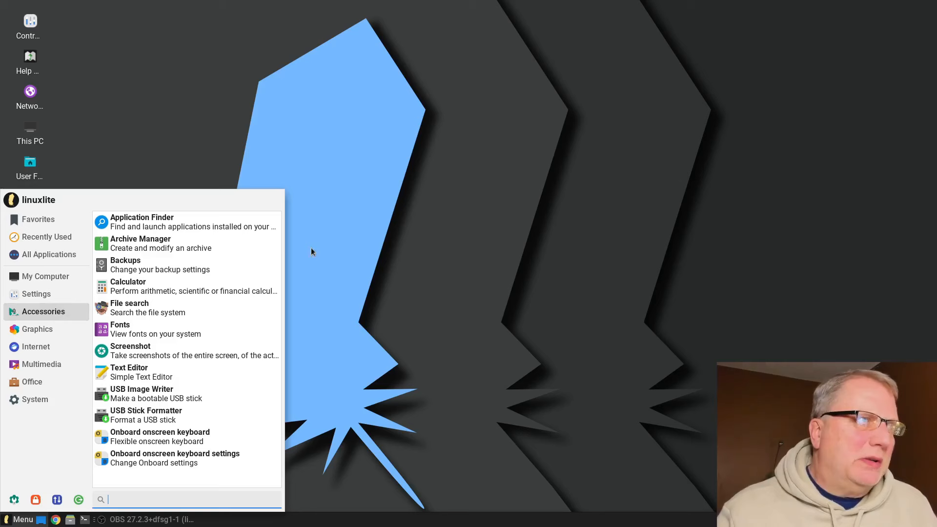
- Click an empty desktop area to dismiss the application menu
click(313, 251)
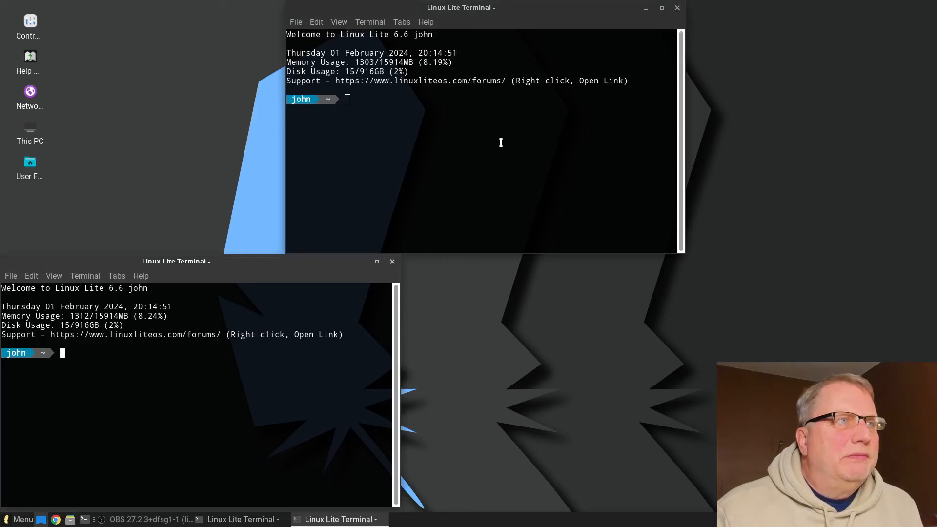
- Close both Linux Lite Terminal windows, leaving the bare desktop
click(392, 262)
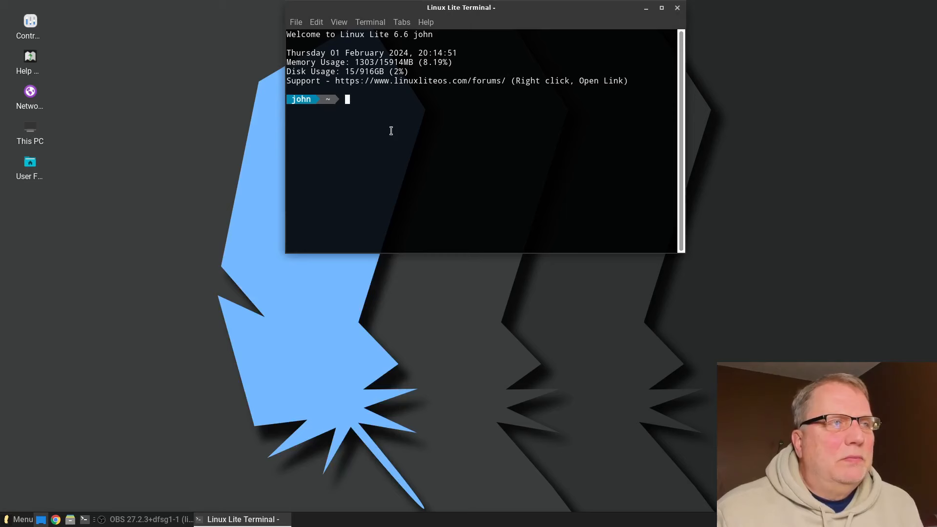
click(678, 7)
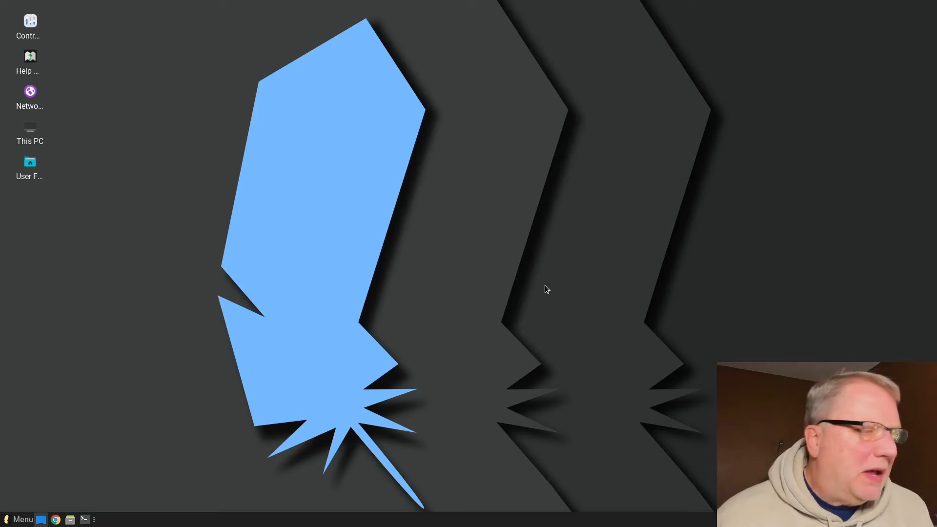
click(20, 520)
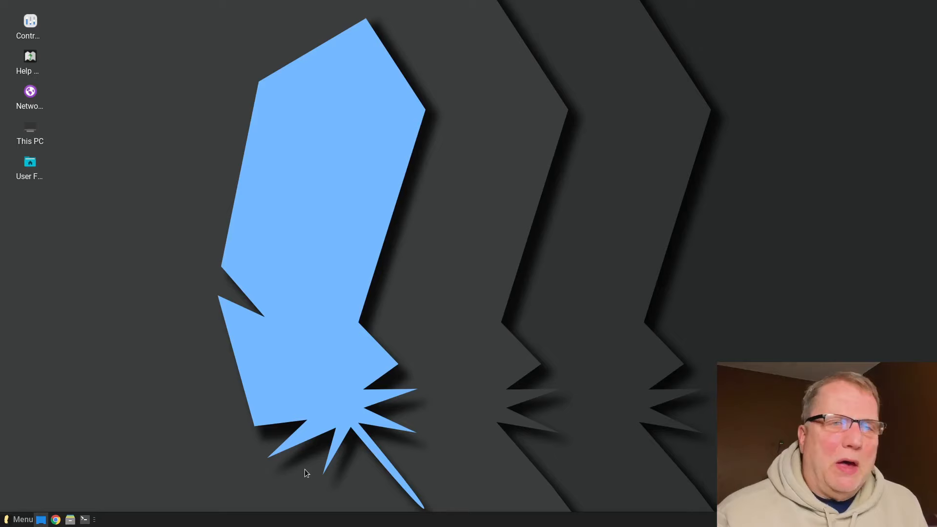
mouse_move(49, 129)
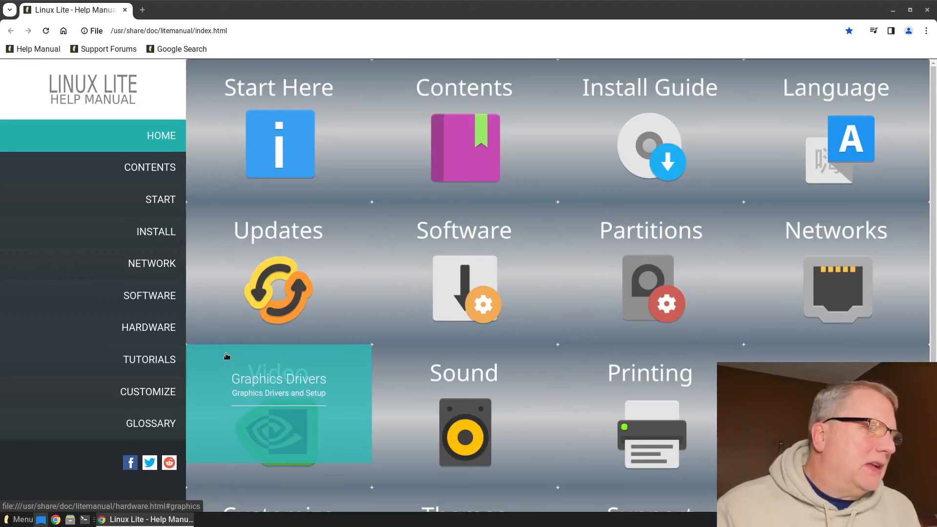
- Open the Graphics Drivers page of the Linux Lite Help Manual
click(149, 359)
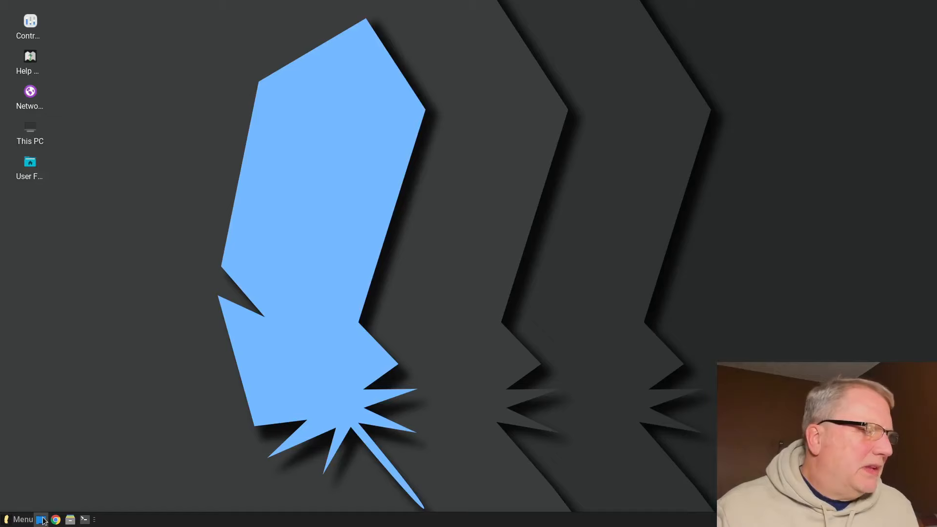
- Open Thunar on the home folder with its nine folders and four videos, then close it
click(70, 519)
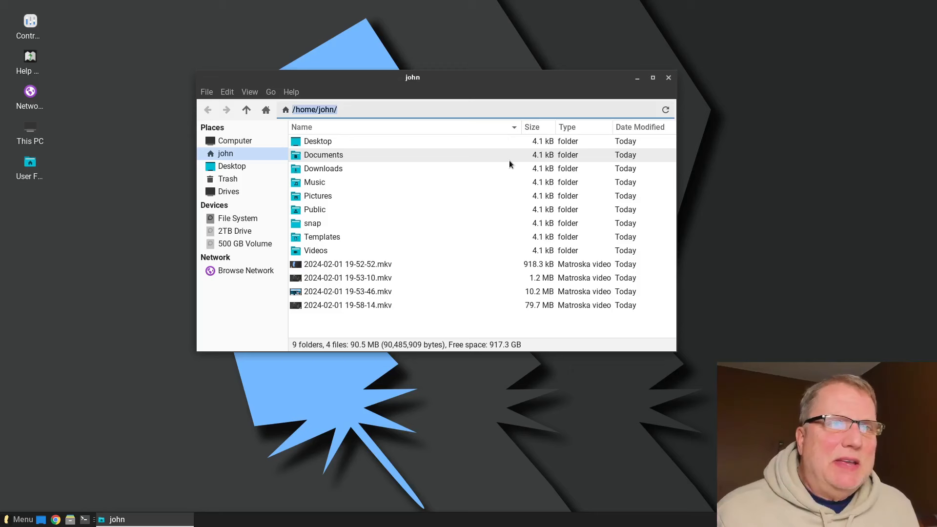
click(668, 77)
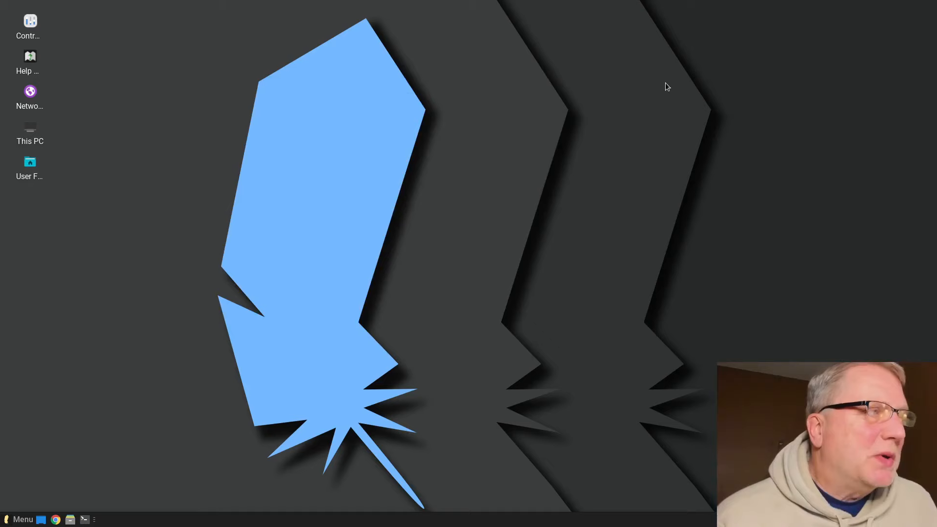